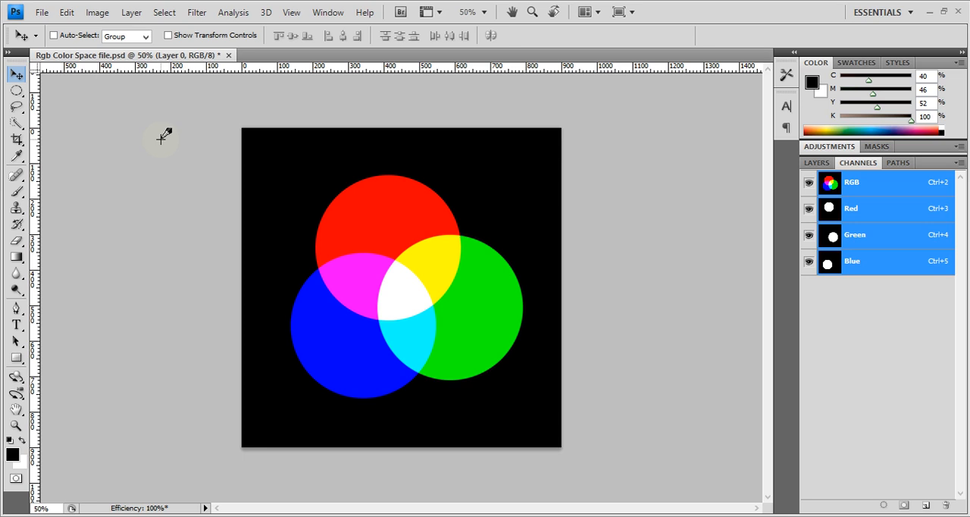
Open new document settings with RGB color mode, then dismiss them without creating a file.
{"action": "left_click", "coordinate": [41, 12]}
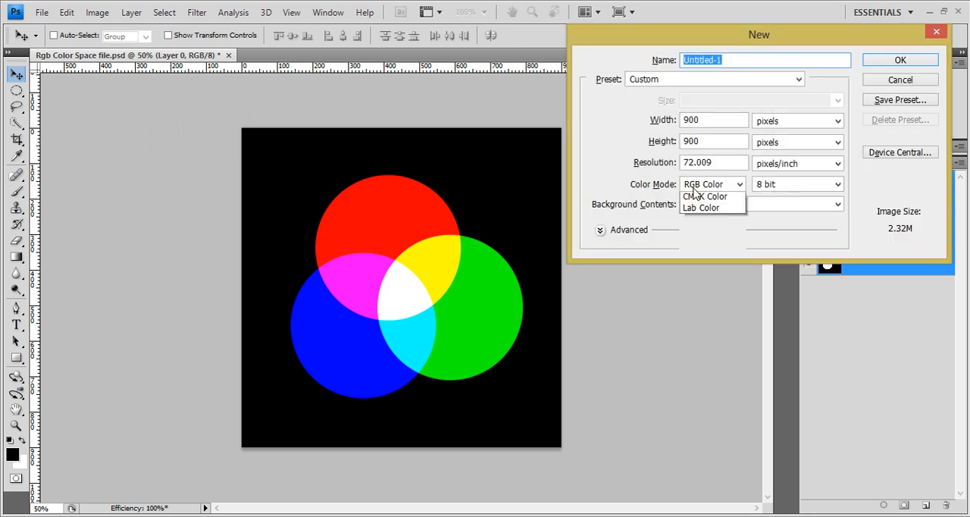
{"action": "left_click", "coordinate": [705, 183]}
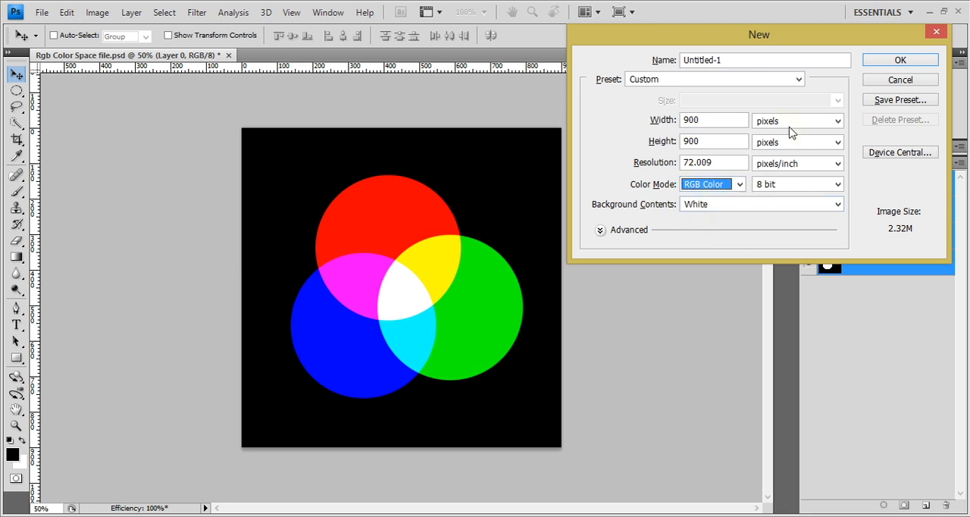
{"action": "left_click", "coordinate": [900, 60]}
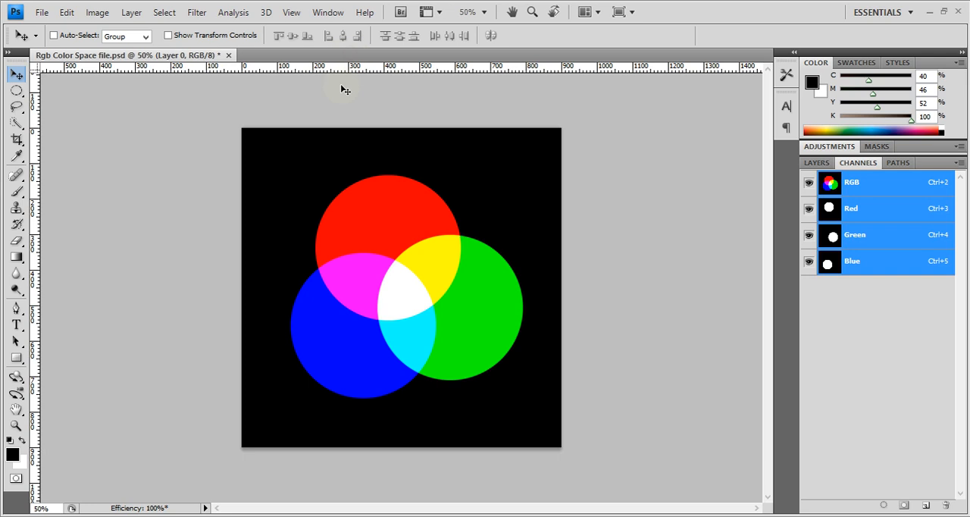
{"action": "mouse_move", "coordinate": [437, 157]}
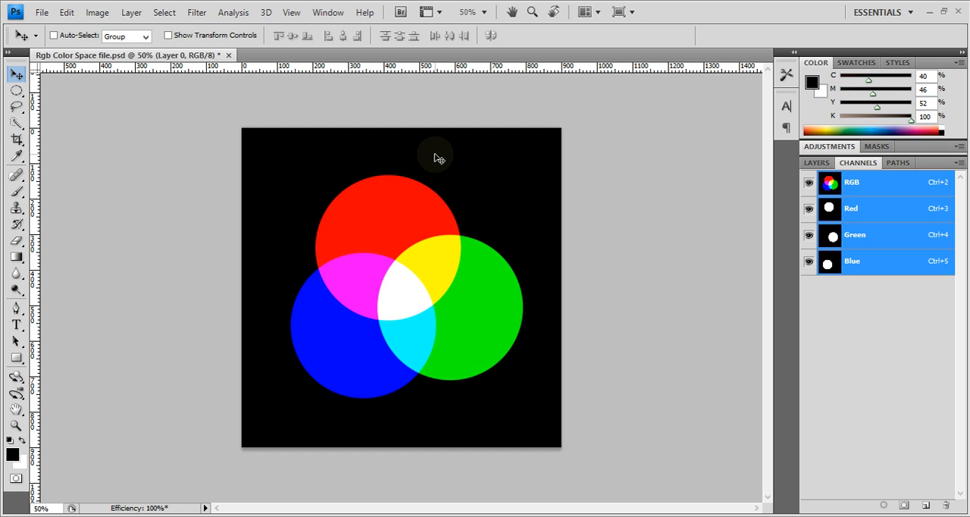
{"action": "mouse_move", "coordinate": [441, 172]}
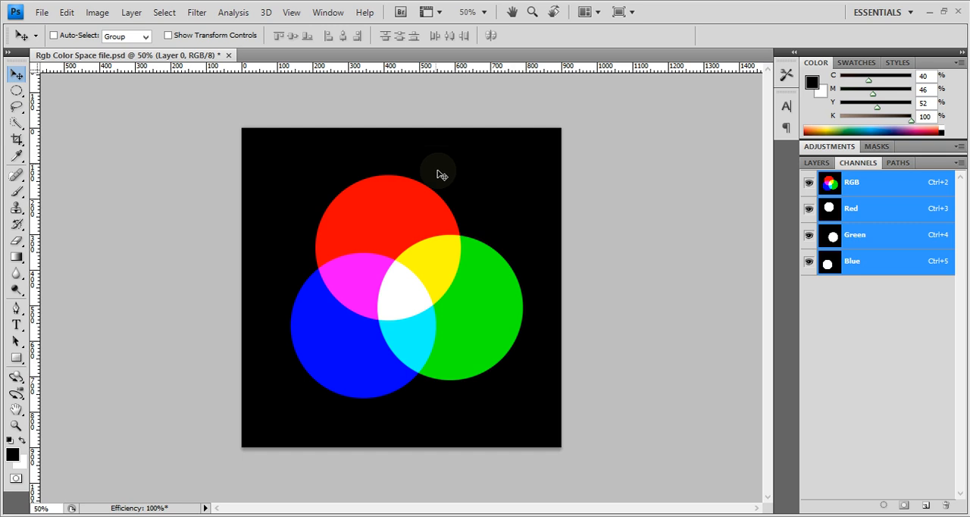
{"action": "mouse_move", "coordinate": [382, 201]}
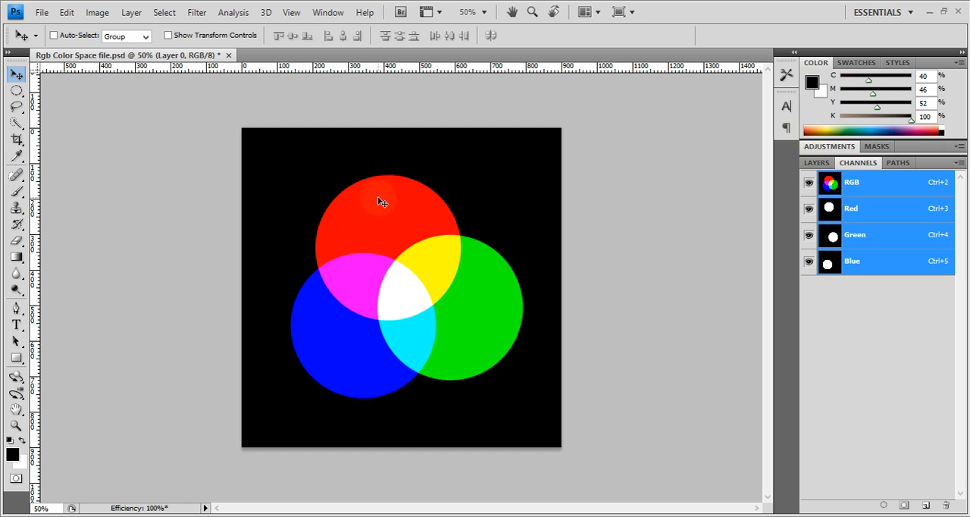
{"action": "mouse_move", "coordinate": [458, 330]}
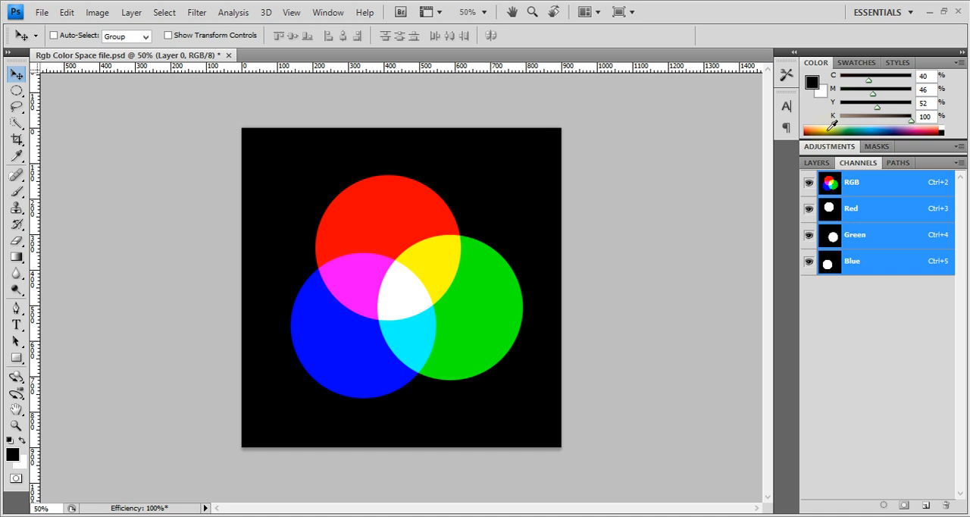
{"action": "mouse_move", "coordinate": [833, 125]}
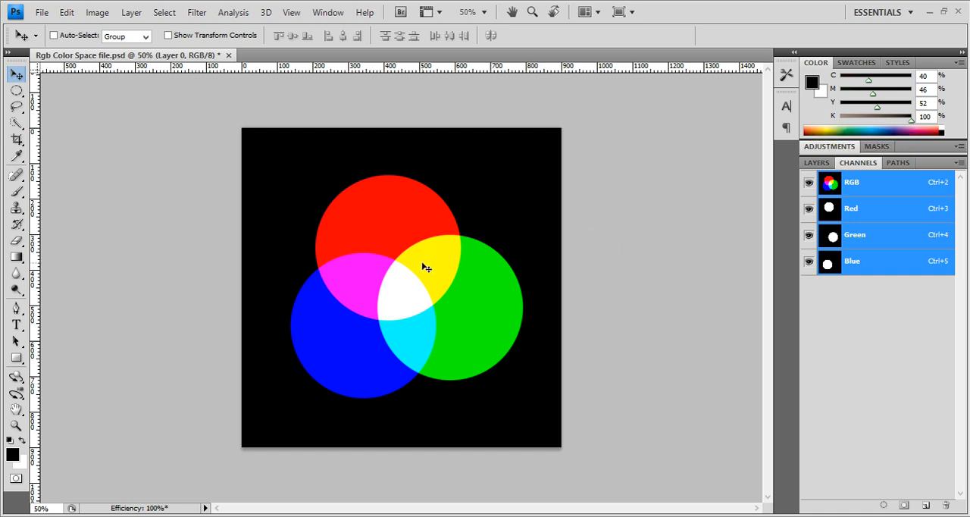
{"action": "mouse_move", "coordinate": [754, 111]}
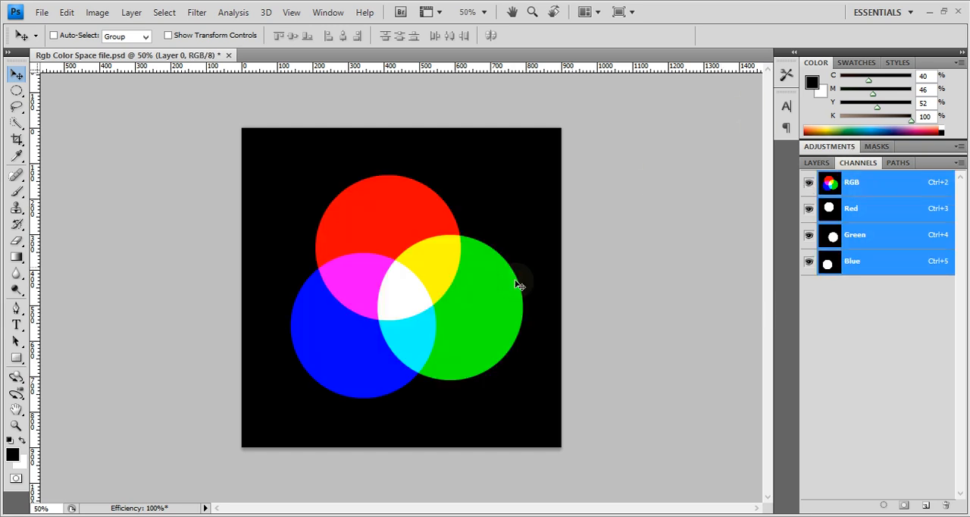
{"action": "mouse_move", "coordinate": [423, 341]}
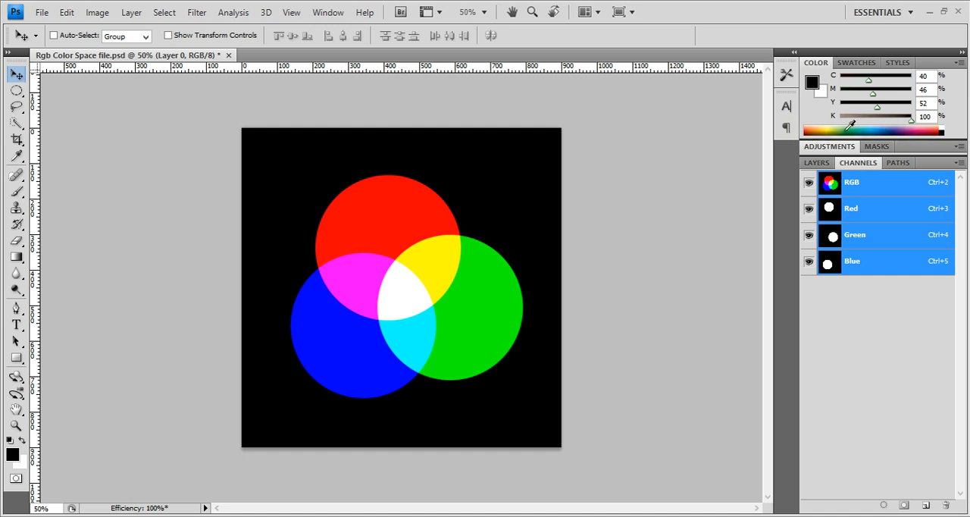
{"action": "mouse_move", "coordinate": [629, 335]}
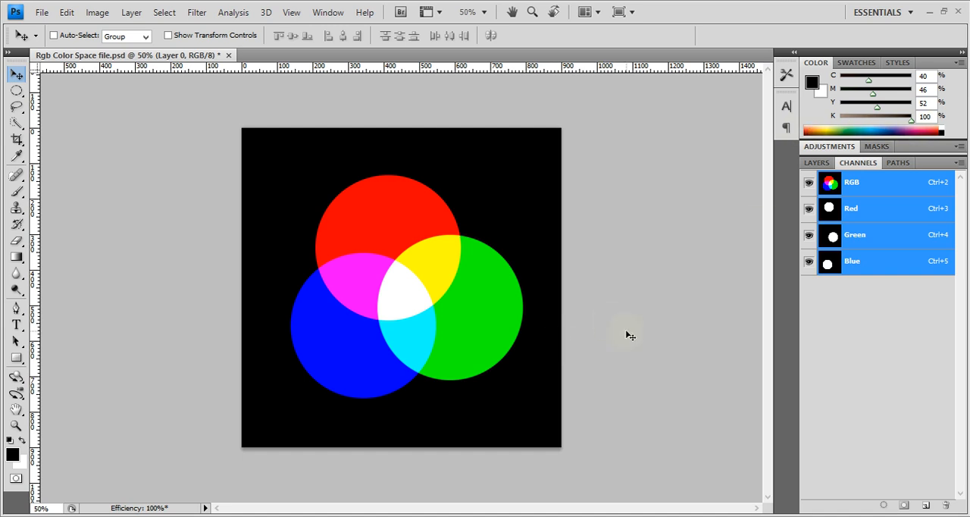
{"action": "mouse_move", "coordinate": [626, 331]}
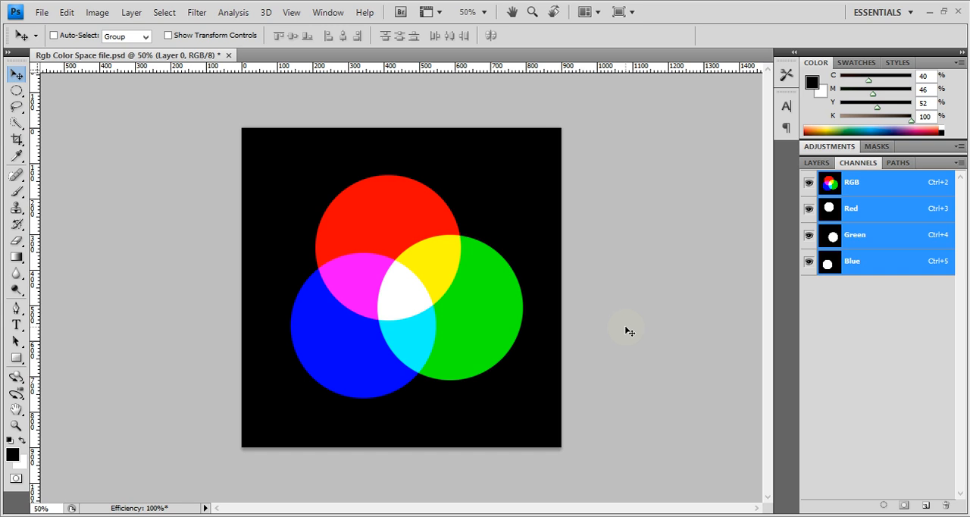
{"action": "mouse_move", "coordinate": [389, 289]}
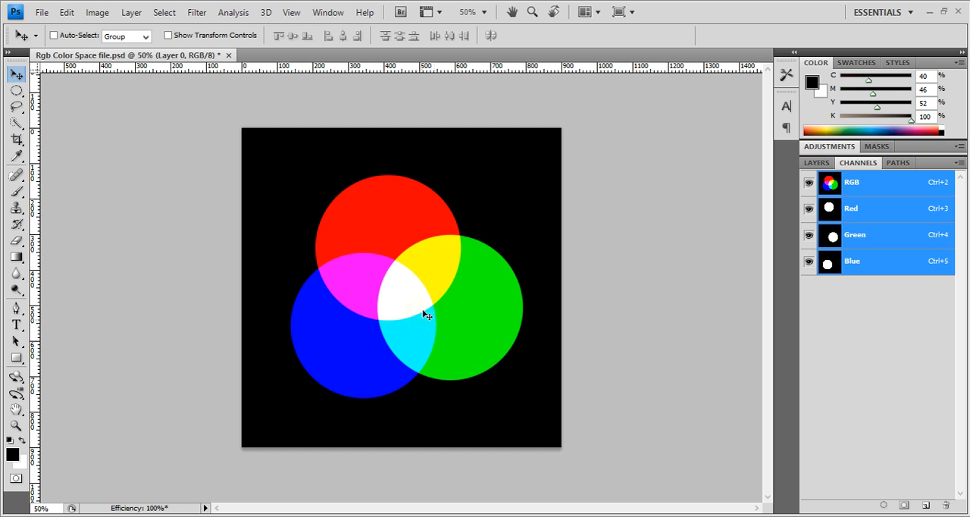
{"action": "mouse_move", "coordinate": [356, 274]}
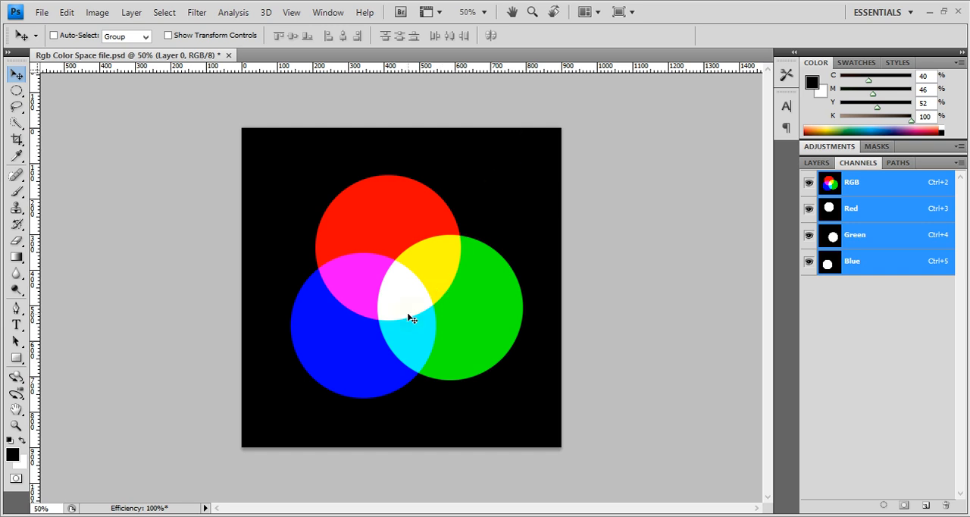
{"action": "mouse_move", "coordinate": [399, 289]}
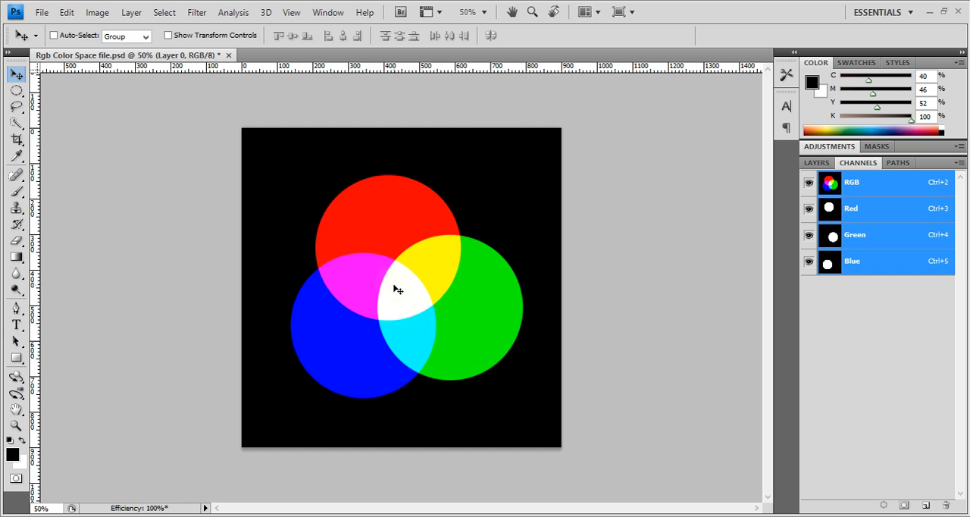
{"action": "mouse_move", "coordinate": [407, 296]}
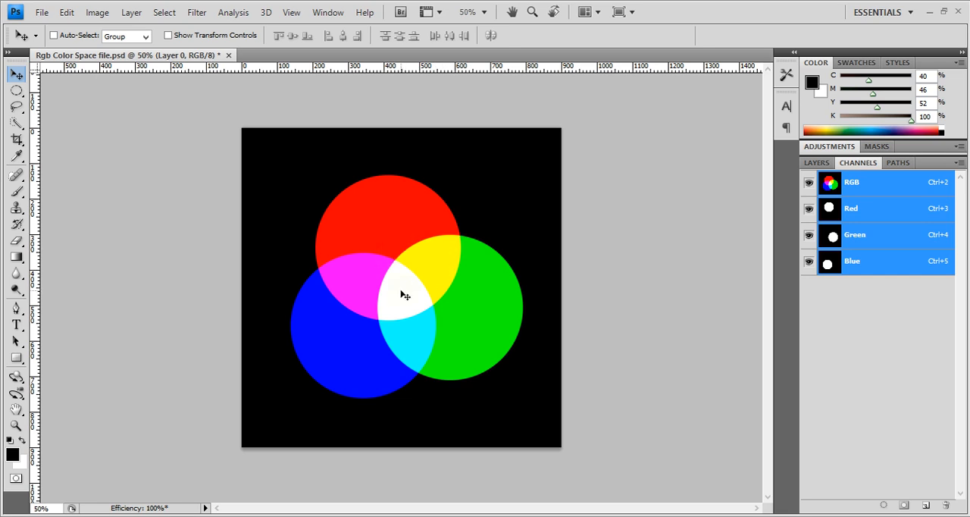
{"action": "mouse_move", "coordinate": [447, 265]}
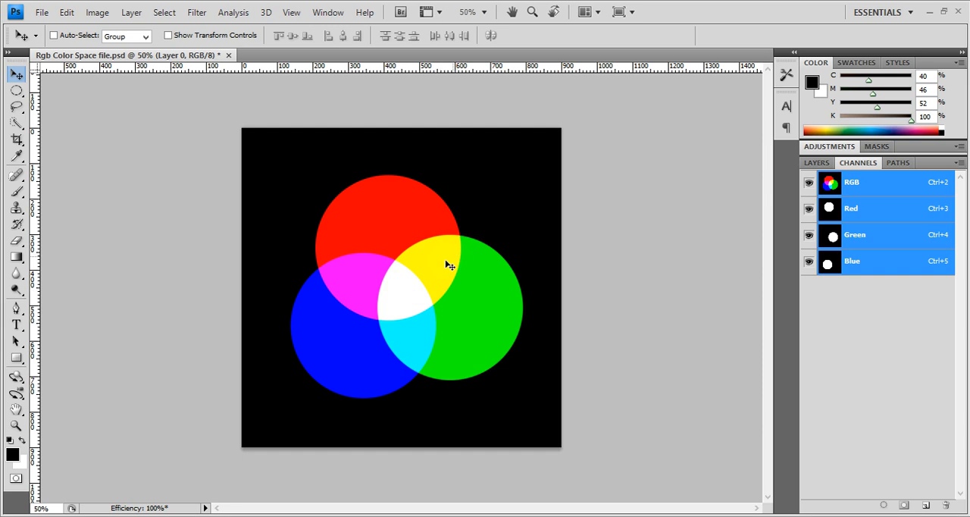
{"action": "mouse_move", "coordinate": [508, 226]}
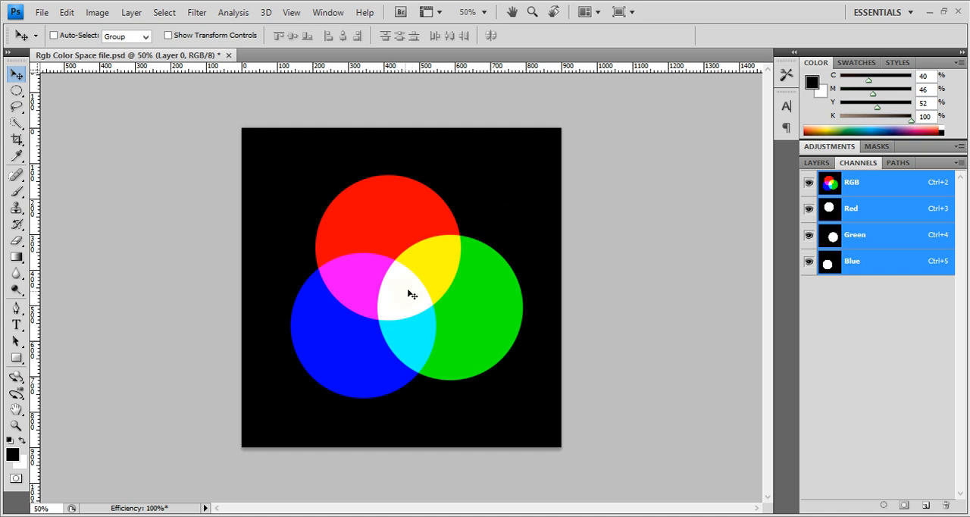
{"action": "mouse_move", "coordinate": [422, 280]}
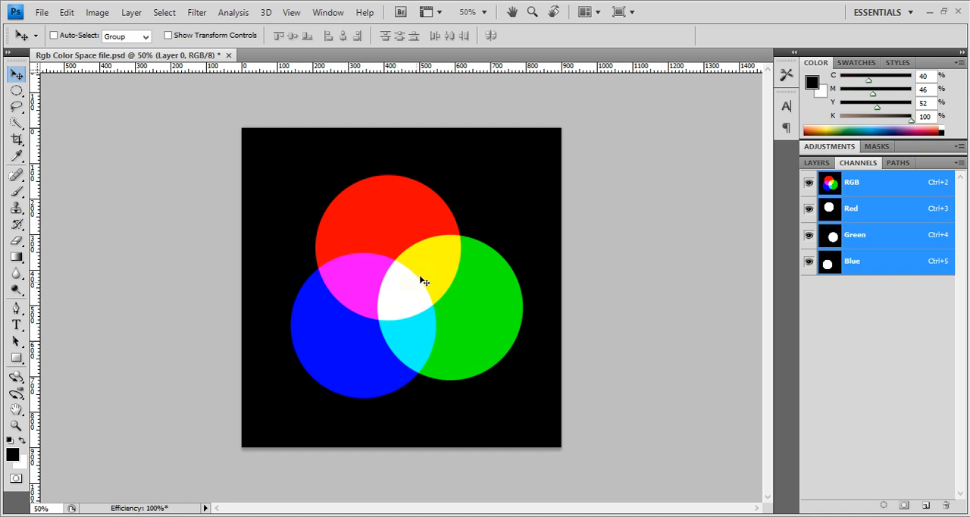
{"action": "mouse_move", "coordinate": [416, 310]}
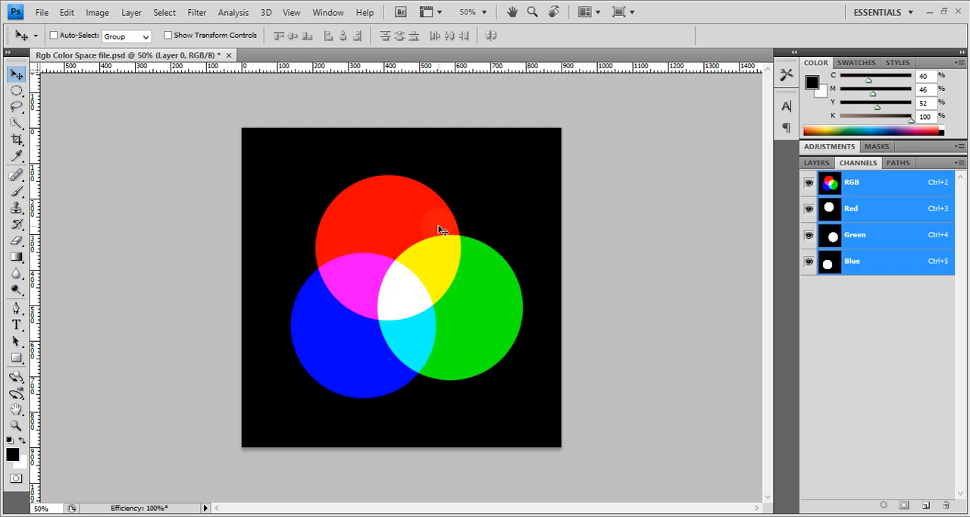
{"action": "mouse_move", "coordinate": [507, 329]}
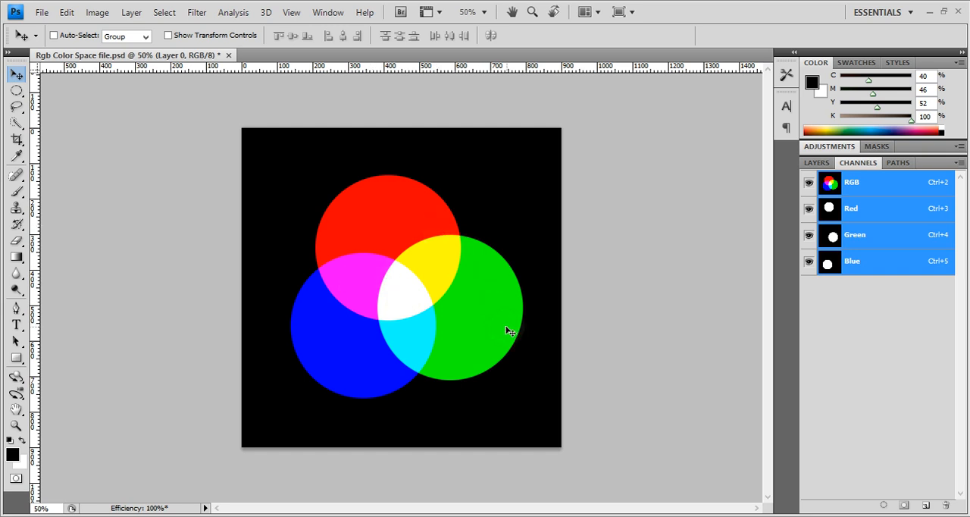
{"action": "mouse_move", "coordinate": [491, 341]}
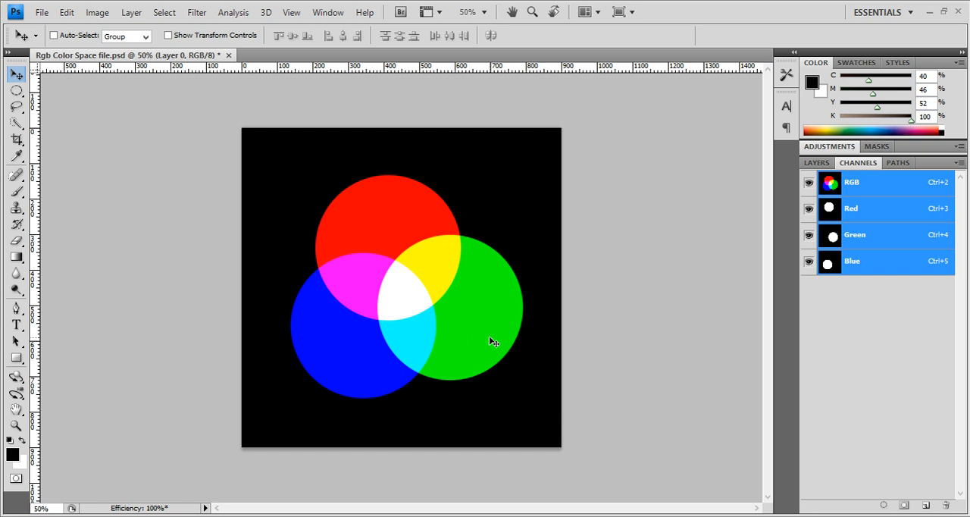
{"action": "mouse_move", "coordinate": [505, 315]}
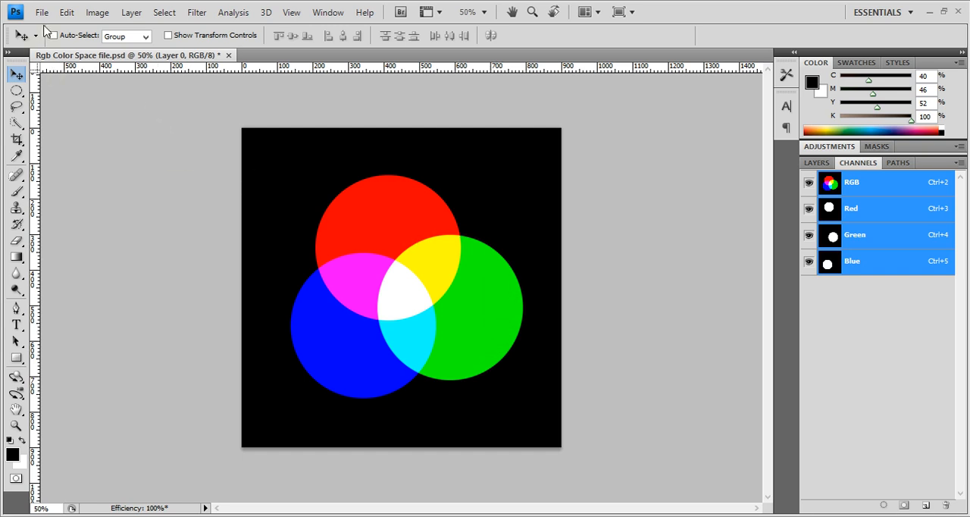
Preview a CMYK Convert to Profile and cancel it, then view the Red channel alone.
{"action": "left_click", "coordinate": [67, 13]}
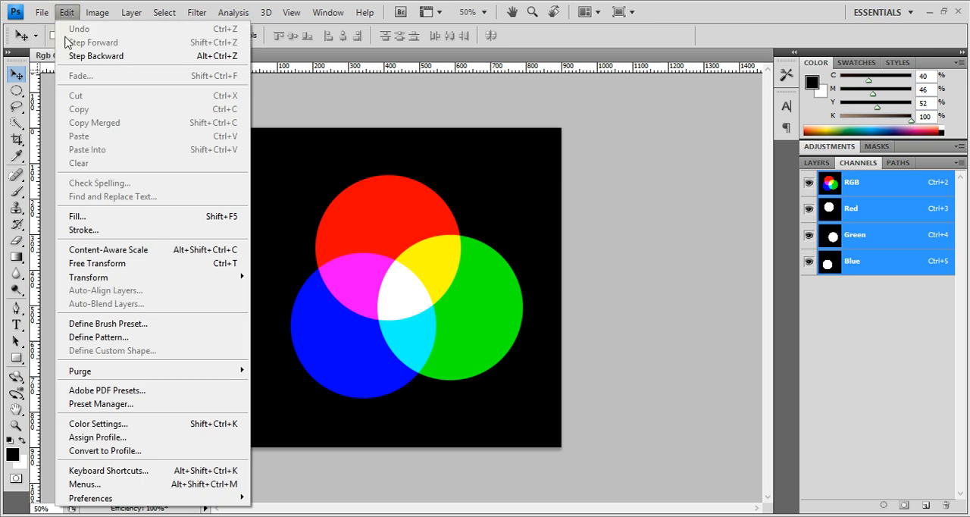
{"action": "mouse_move", "coordinate": [105, 450]}
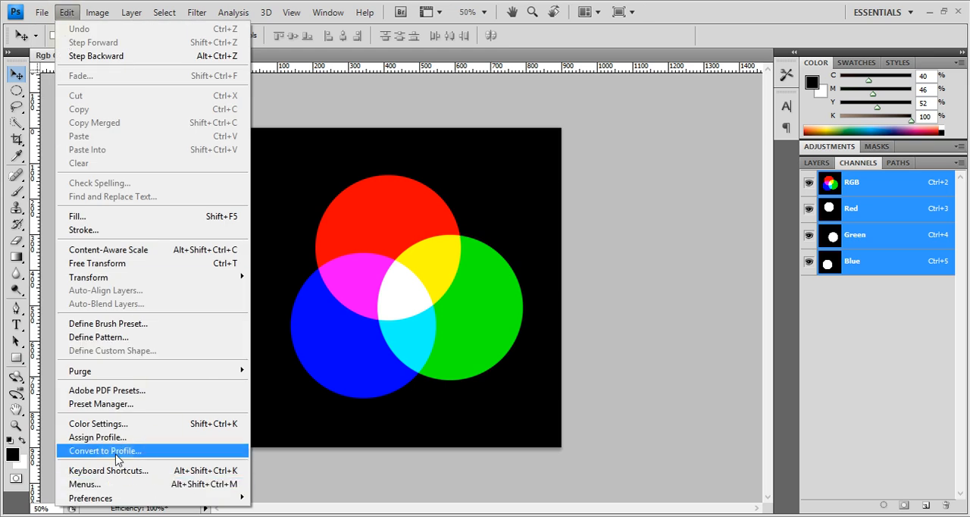
{"action": "left_click", "coordinate": [104, 450]}
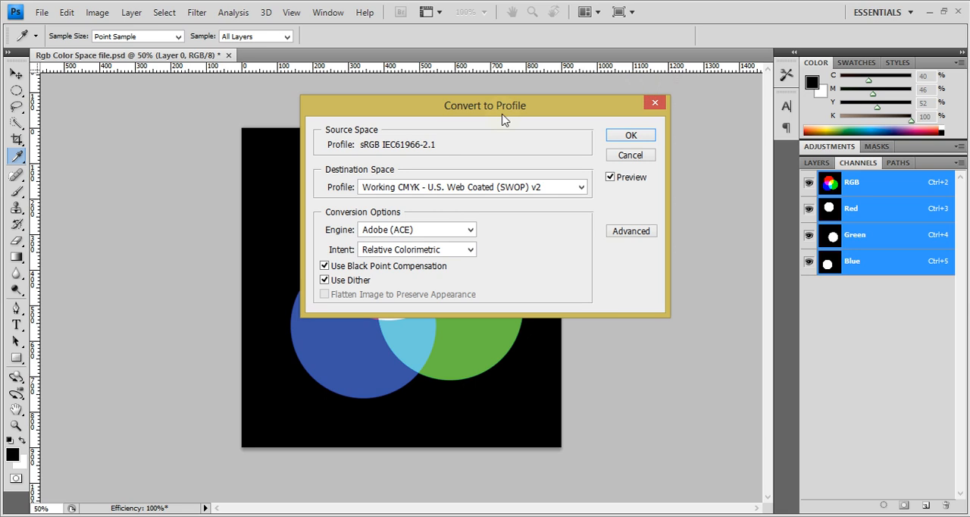
{"action": "mouse_move", "coordinate": [402, 402]}
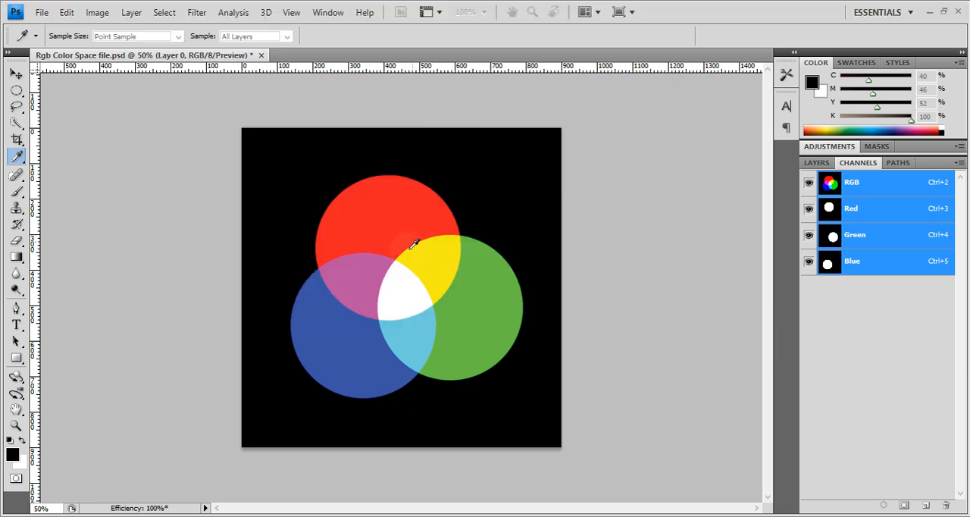
{"action": "mouse_move", "coordinate": [393, 317]}
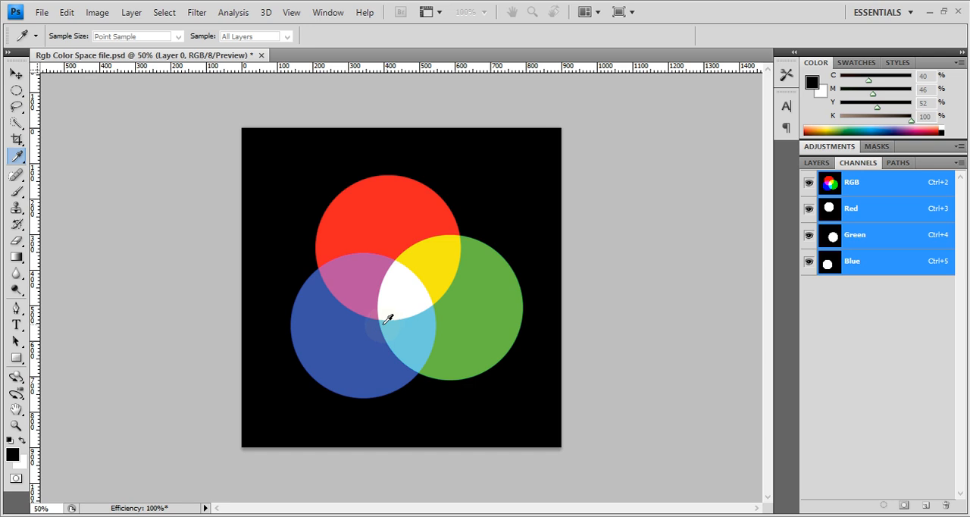
{"action": "left_click", "coordinate": [388, 319]}
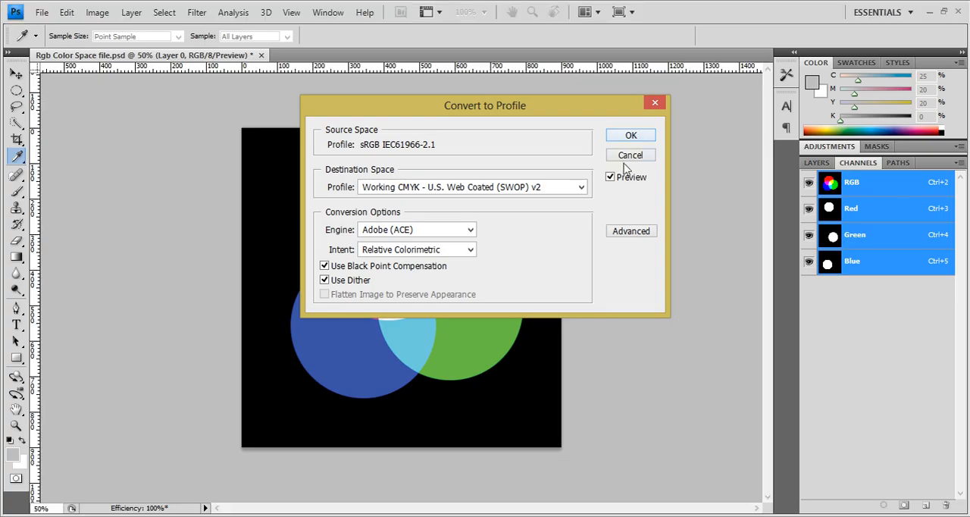
{"action": "left_click", "coordinate": [630, 154]}
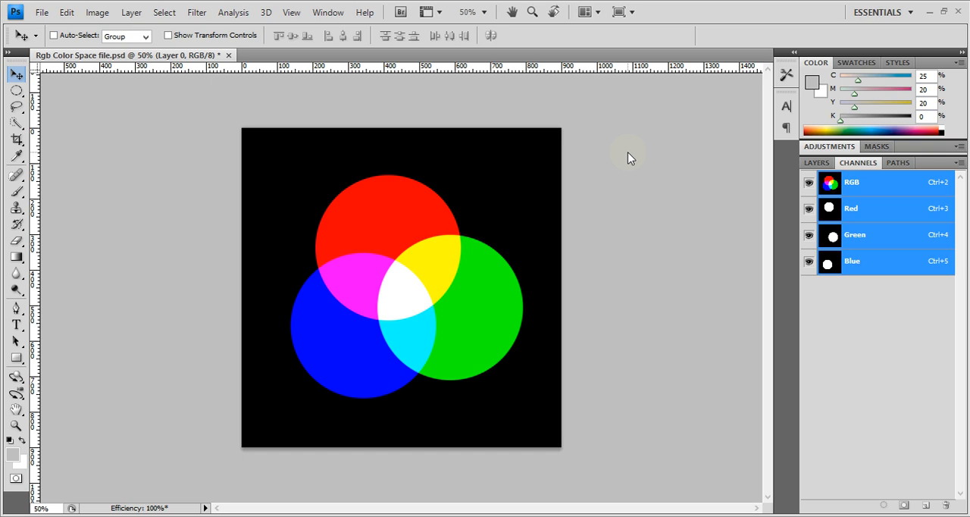
{"action": "left_click", "coordinate": [850, 209]}
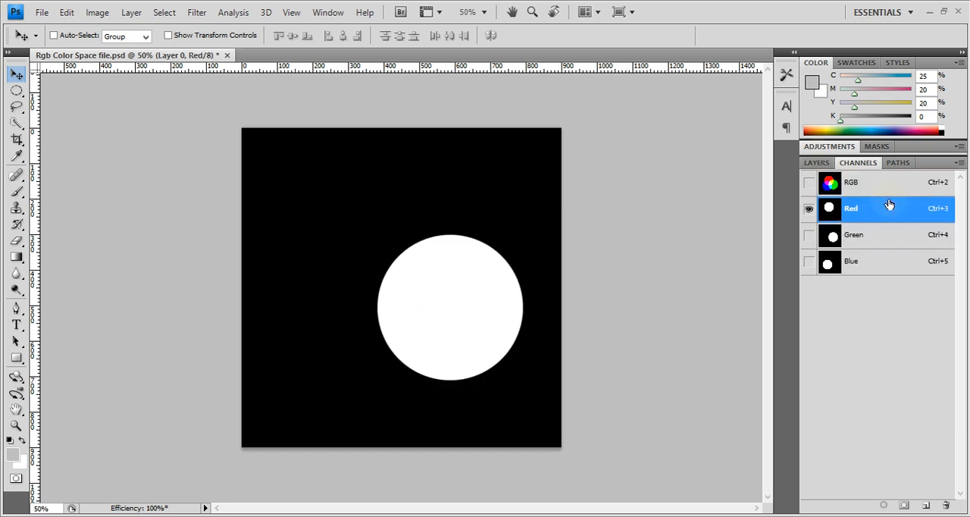
{"action": "left_click", "coordinate": [850, 182]}
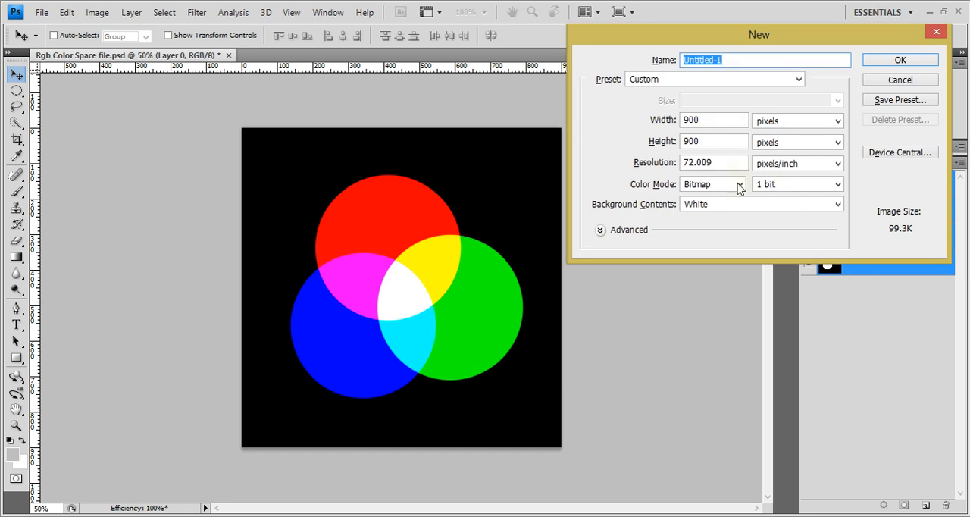
Browse the color modes from Bitmap to Lab Color, then cancel the New dialog.
{"action": "left_click", "coordinate": [738, 183]}
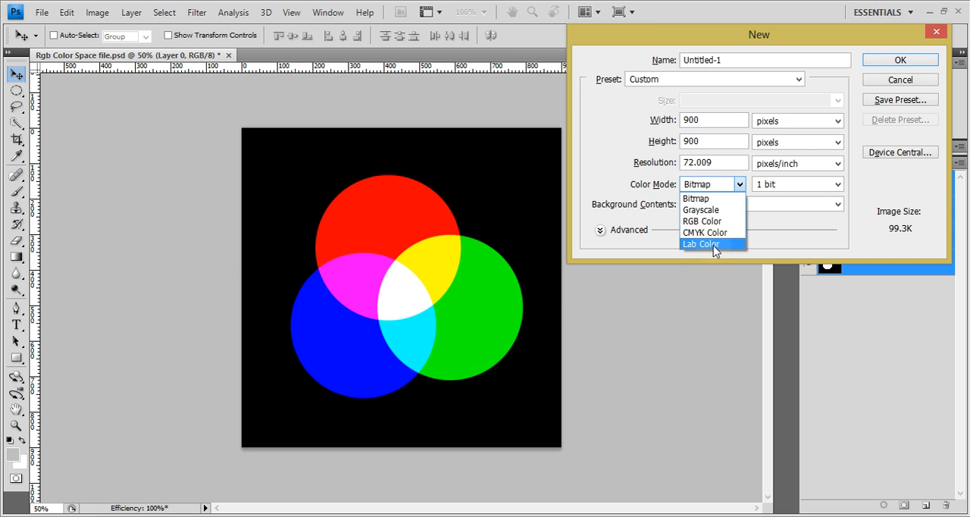
{"action": "mouse_move", "coordinate": [712, 220]}
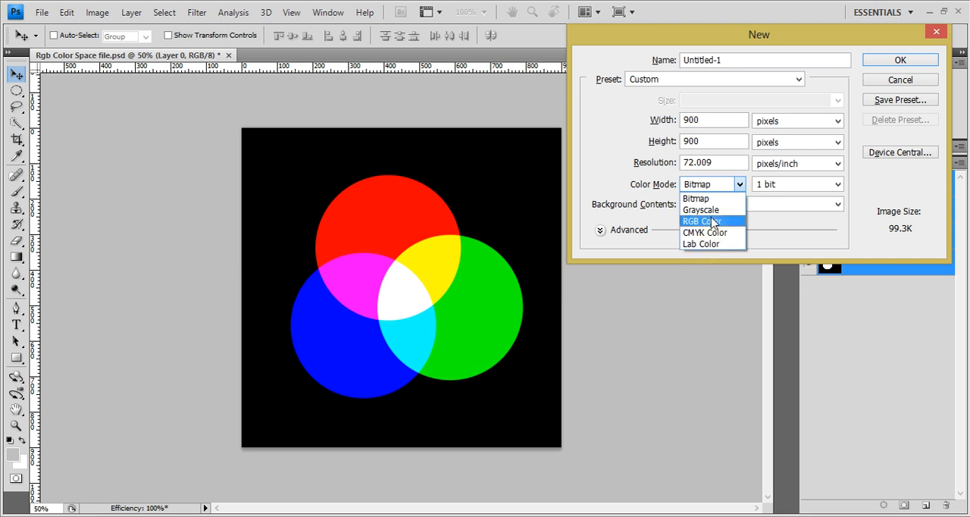
{"action": "mouse_move", "coordinate": [700, 243]}
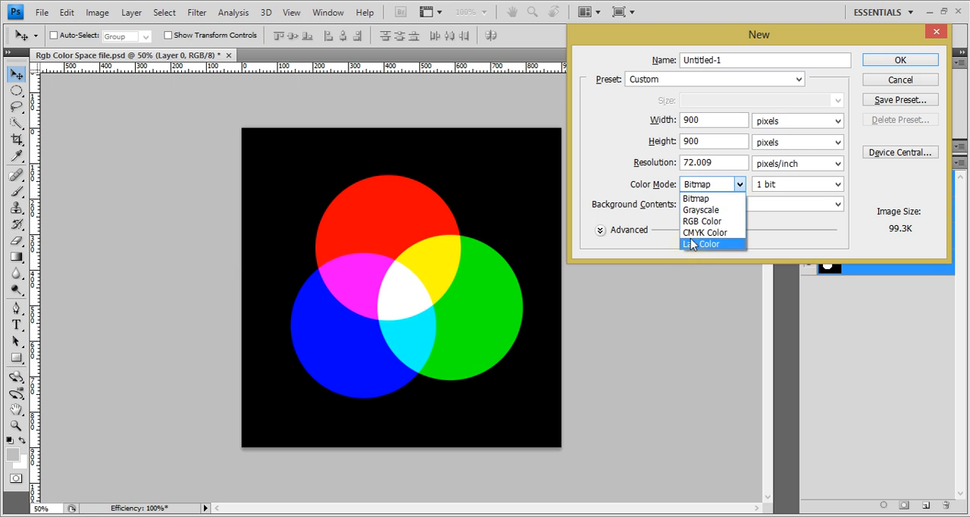
{"action": "mouse_move", "coordinate": [702, 220]}
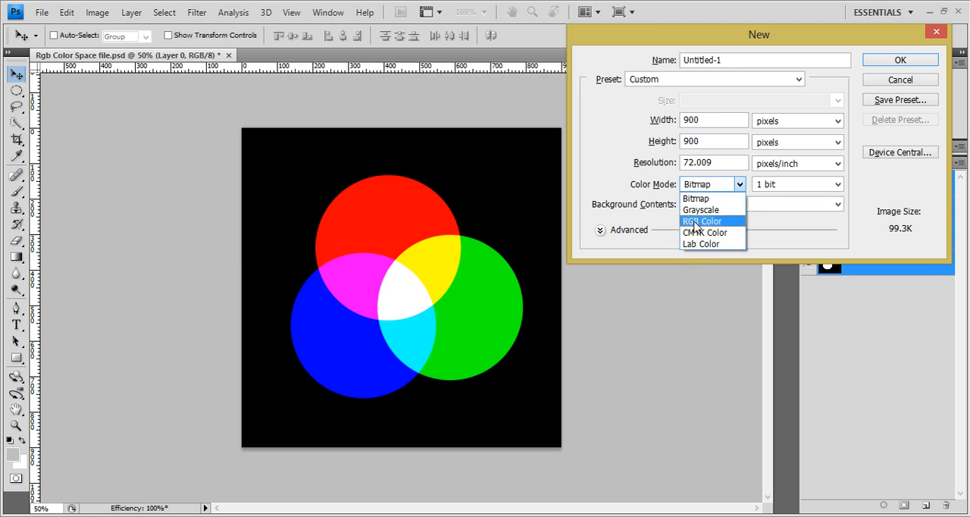
{"action": "mouse_move", "coordinate": [709, 243]}
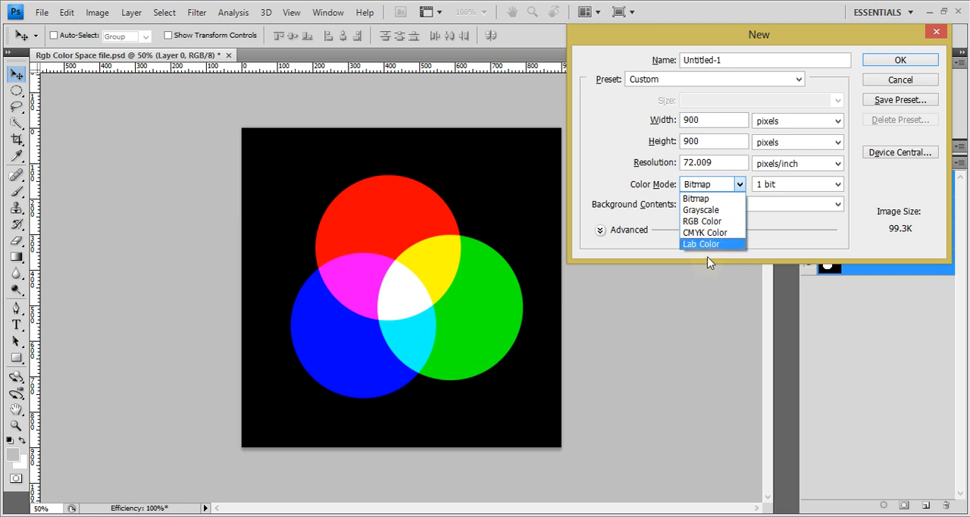
{"action": "left_click", "coordinate": [696, 197]}
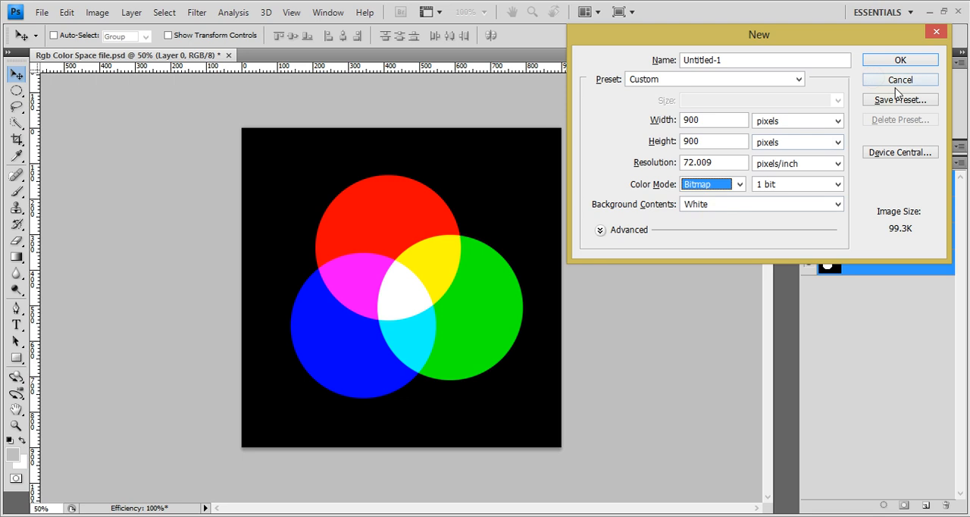
{"action": "left_click", "coordinate": [899, 79]}
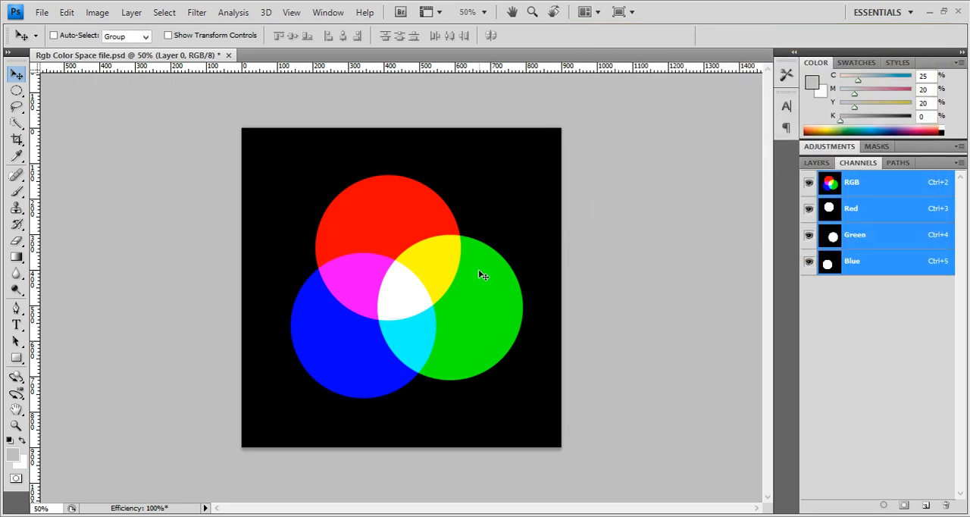